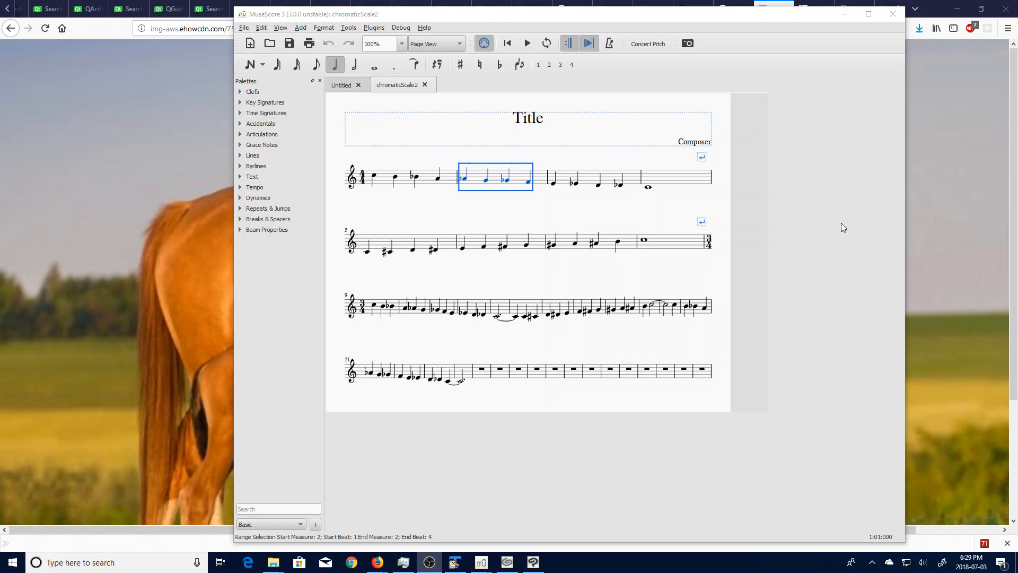
pyautogui.moveTo(592, 189)
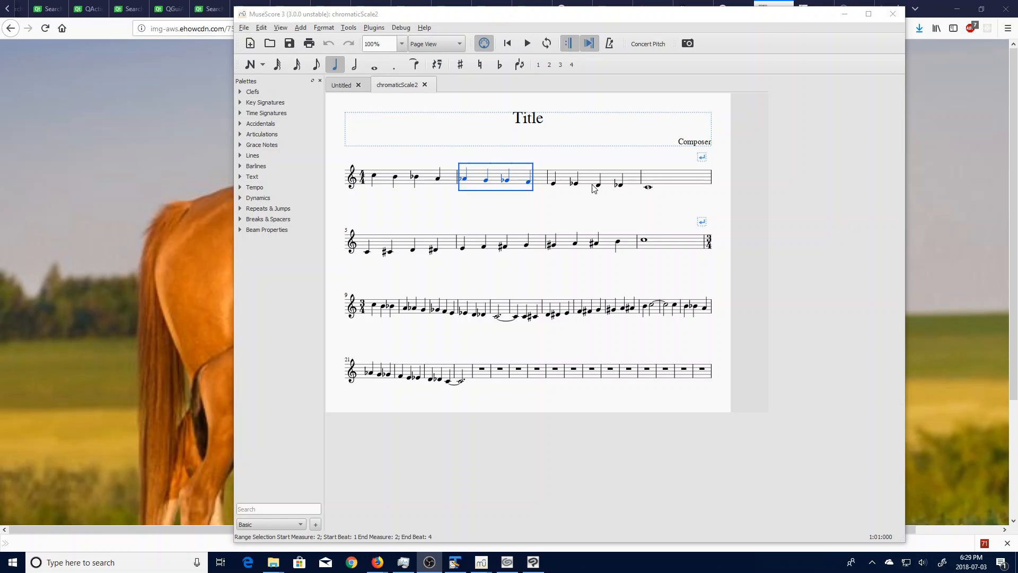
pyautogui.moveTo(523, 179)
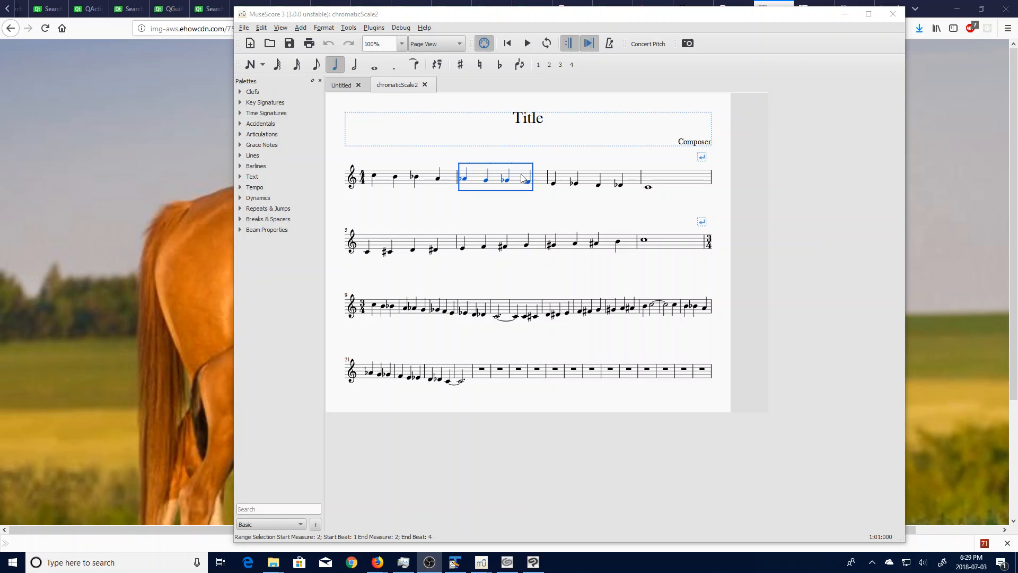
# Launch the Piano Roll Editor from measure 2's staff context menu
pyautogui.rightClick(520, 180)
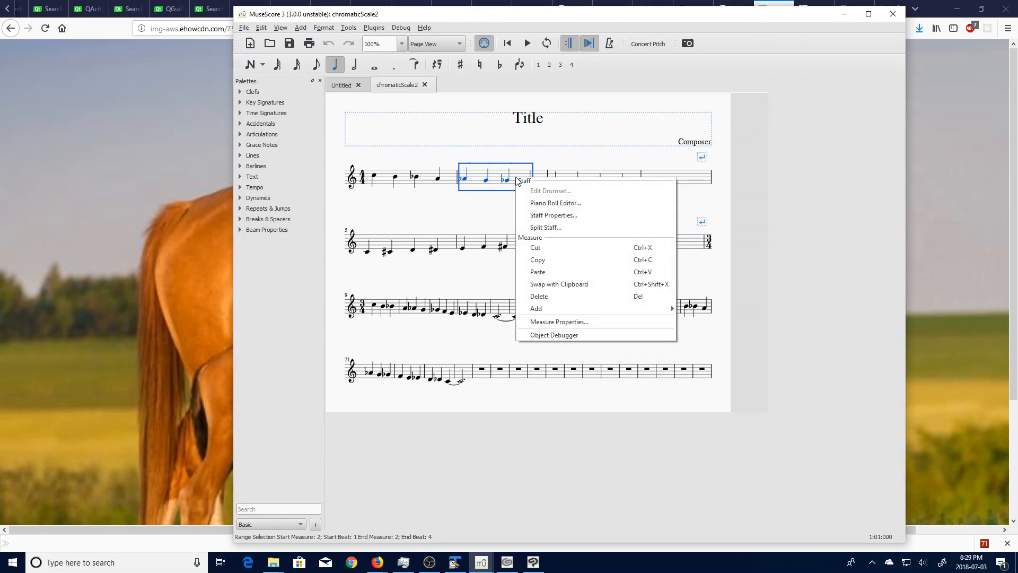
pyautogui.moveTo(551, 203)
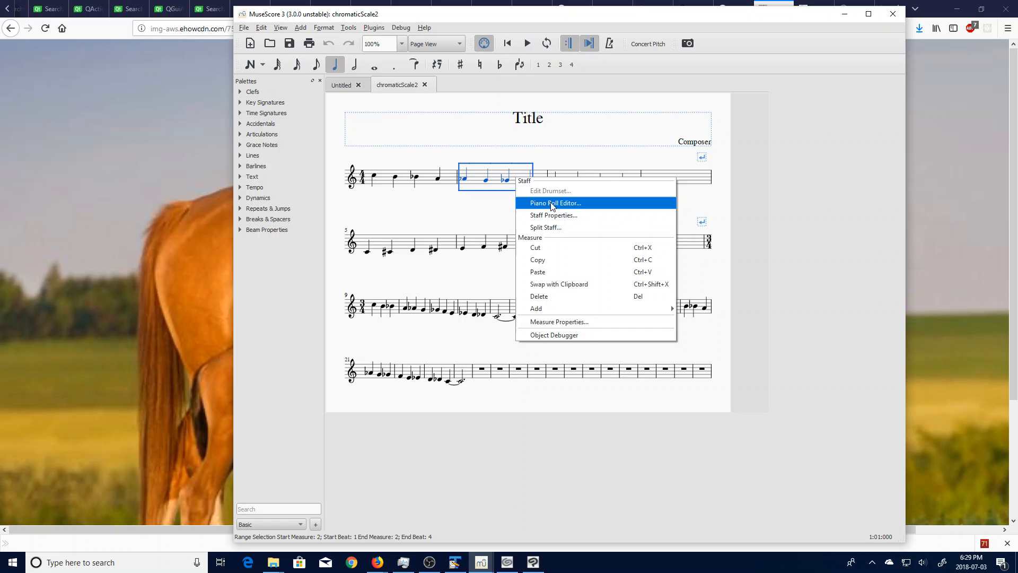
pyautogui.click(556, 203)
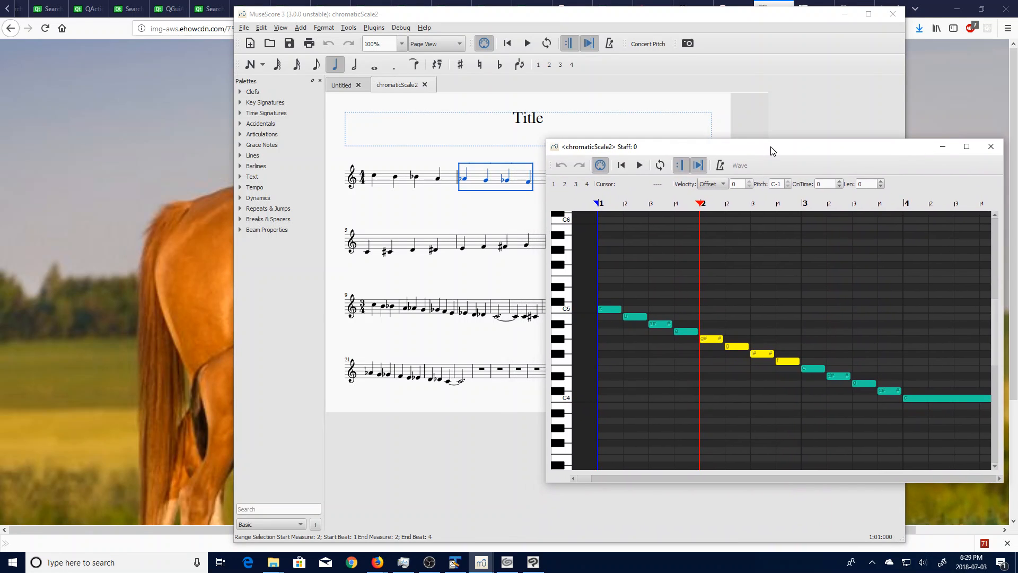
# Move the piano roll view along the scale to measure 9 and select its first descending notes
pyautogui.click(560, 266)
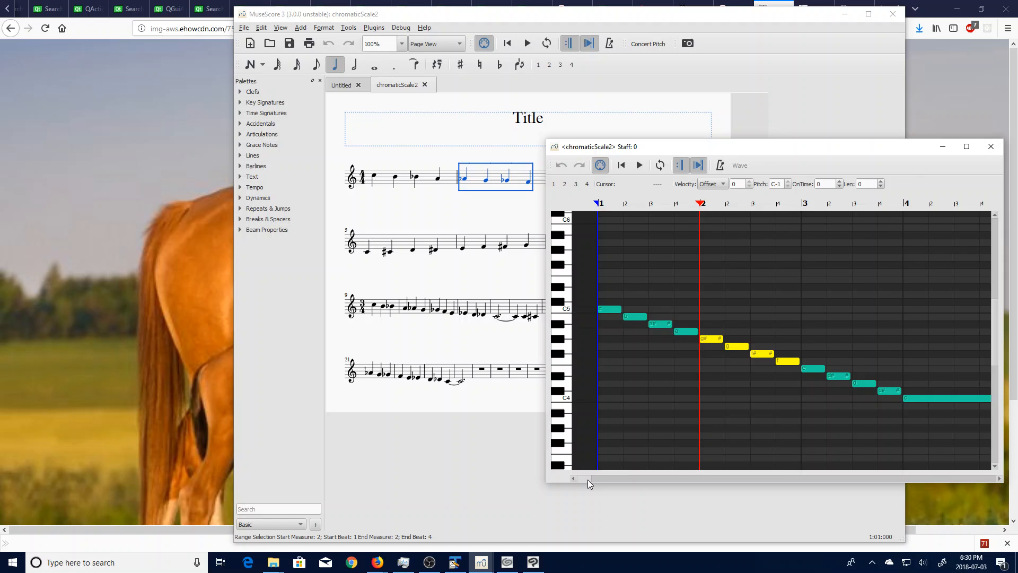
pyautogui.hscroll(3)
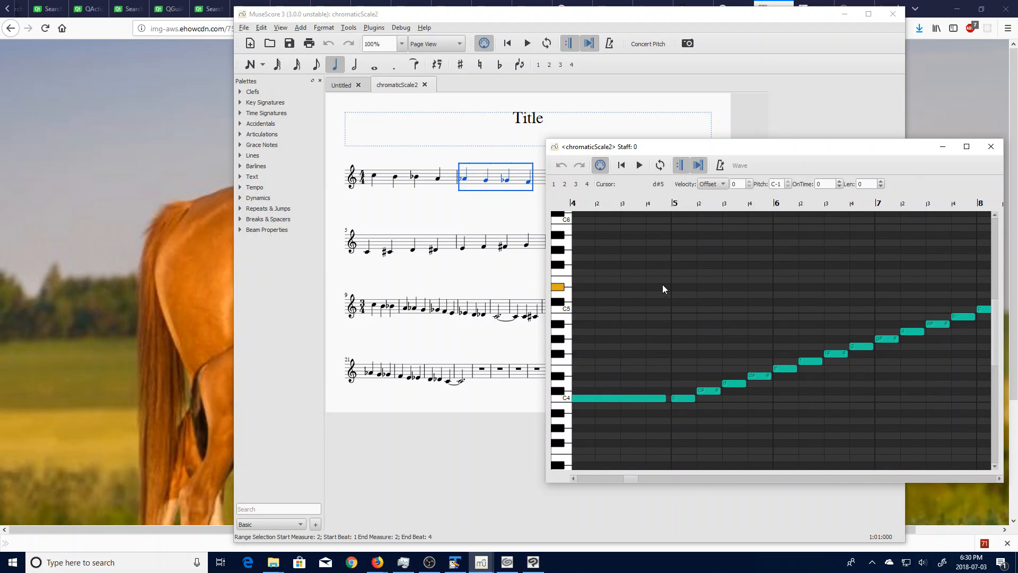
pyautogui.moveTo(710, 294)
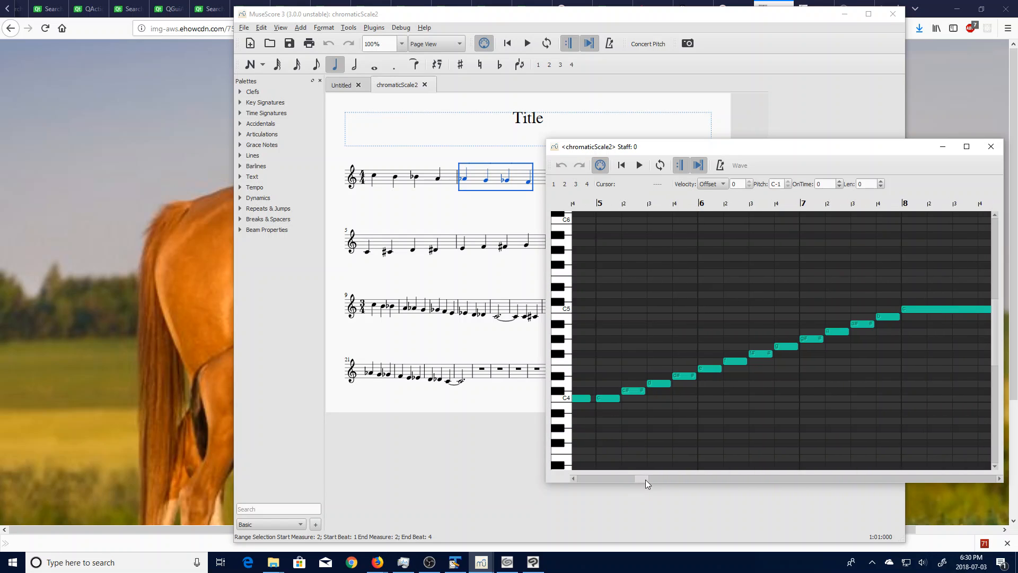
pyautogui.hscroll(3)
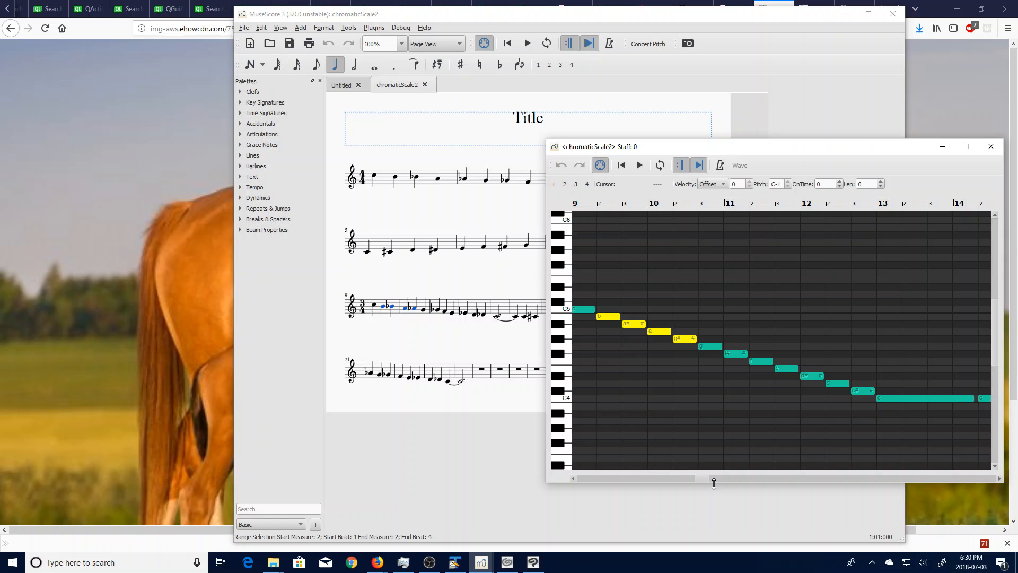
pyautogui.hscroll(-3)
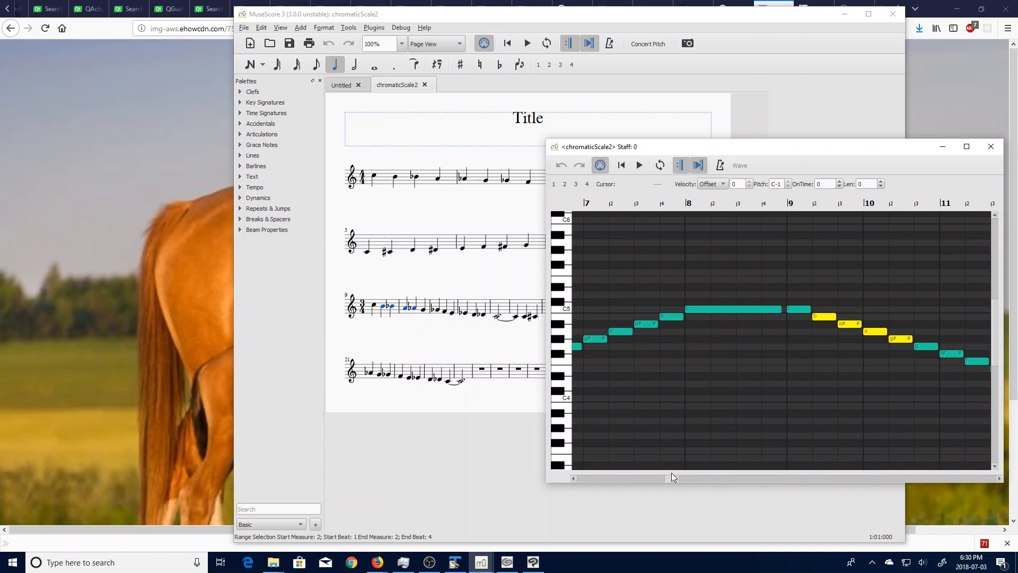
pyautogui.hscroll(3)
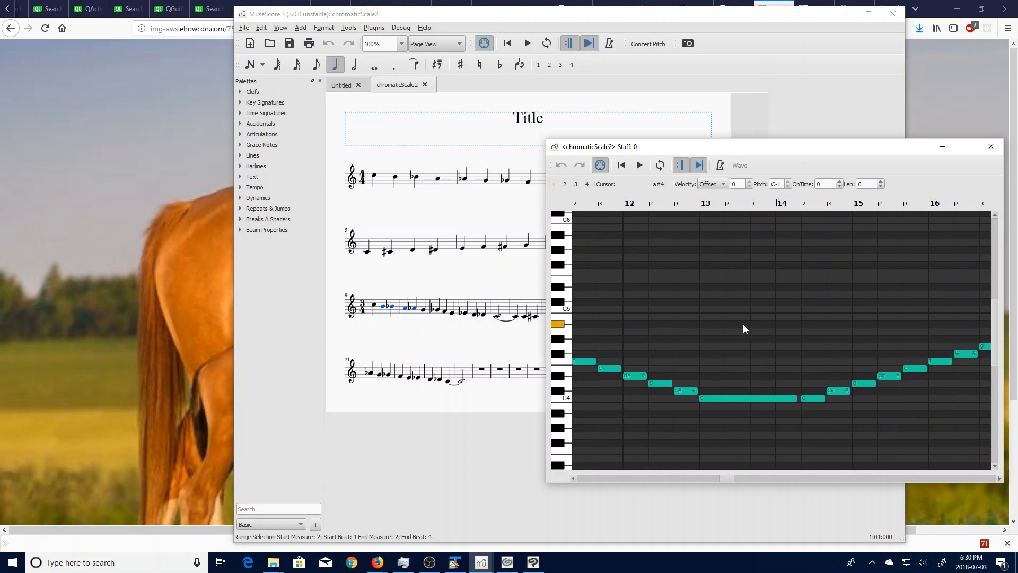
pyautogui.hscroll(3)
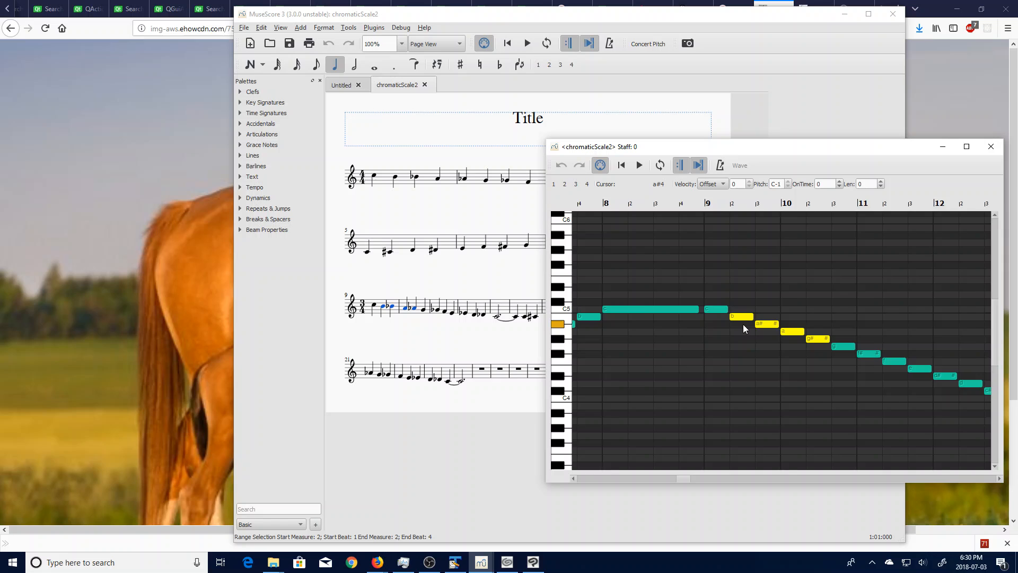
pyautogui.hscroll(3)
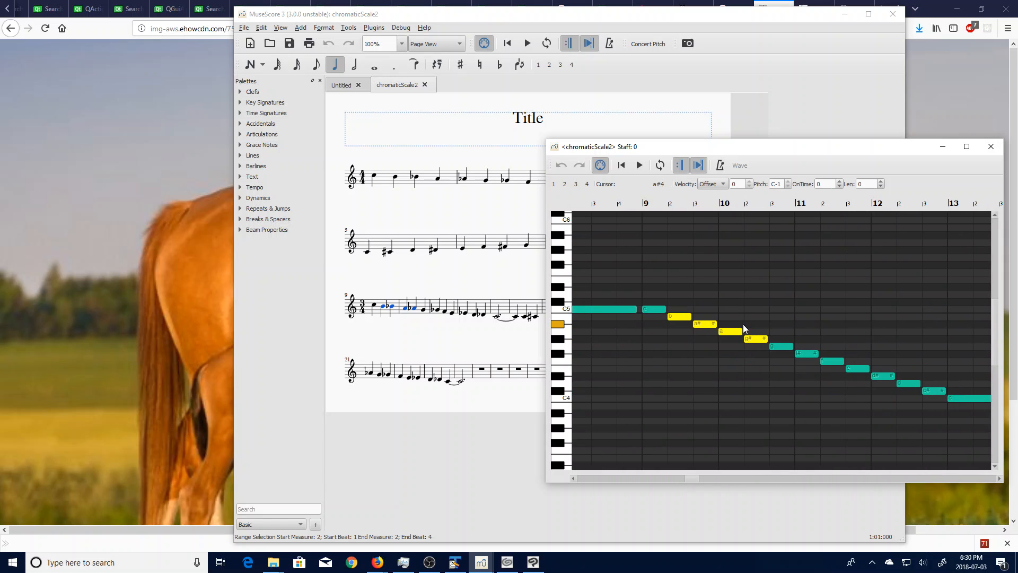
pyautogui.moveTo(791, 326)
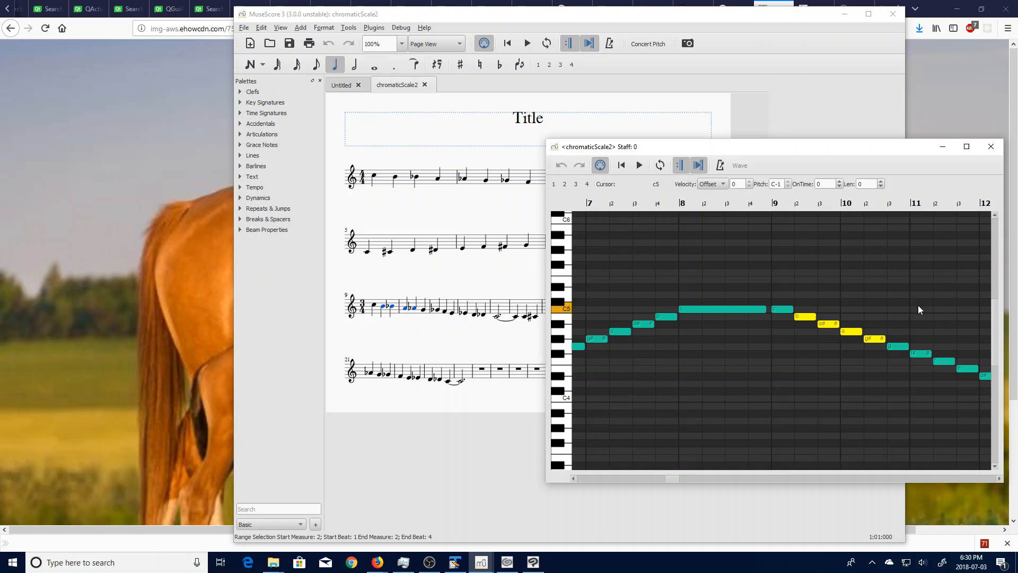
pyautogui.hscroll(-3)
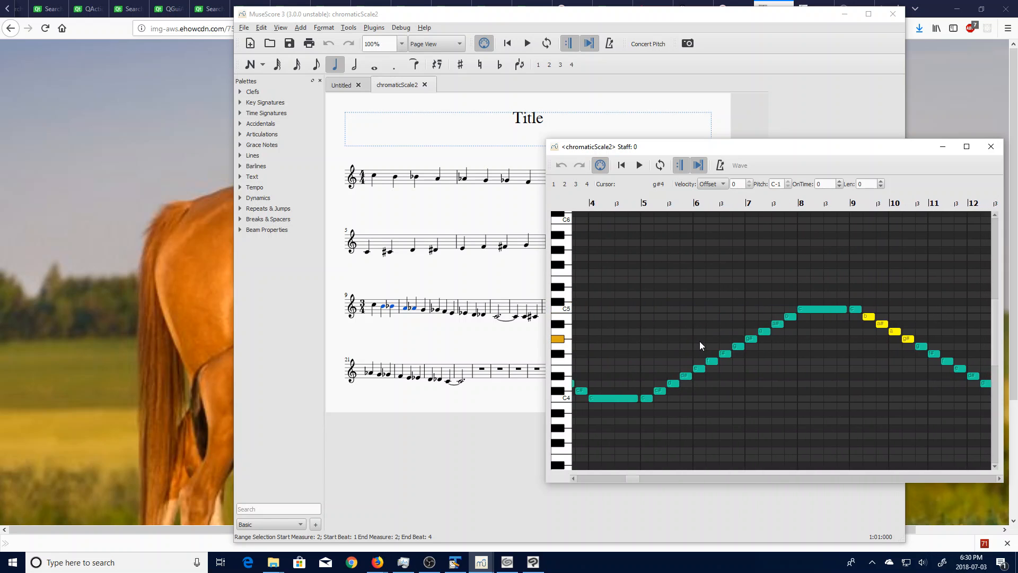
pyautogui.hscroll(3)
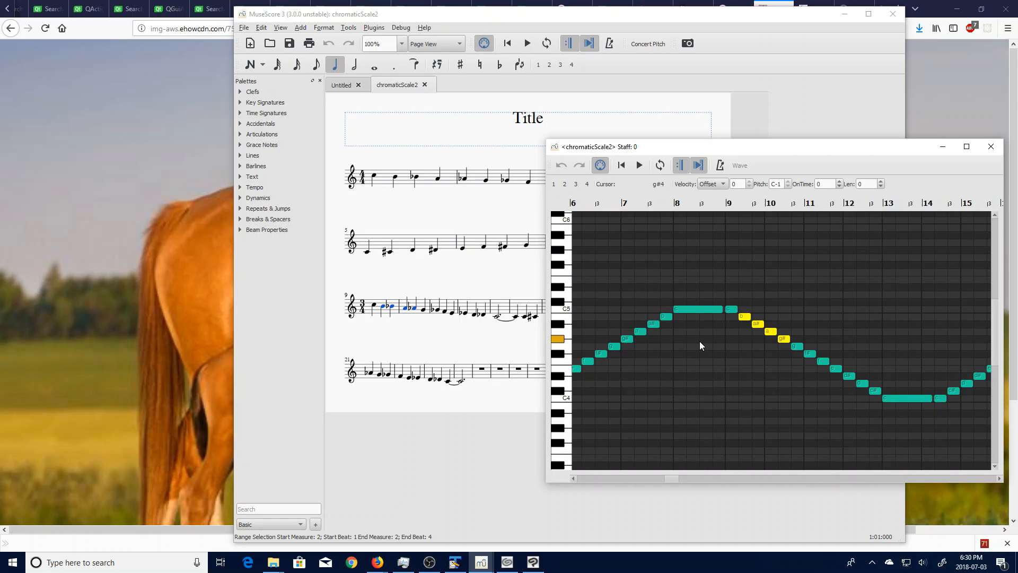
pyautogui.scroll(-3)
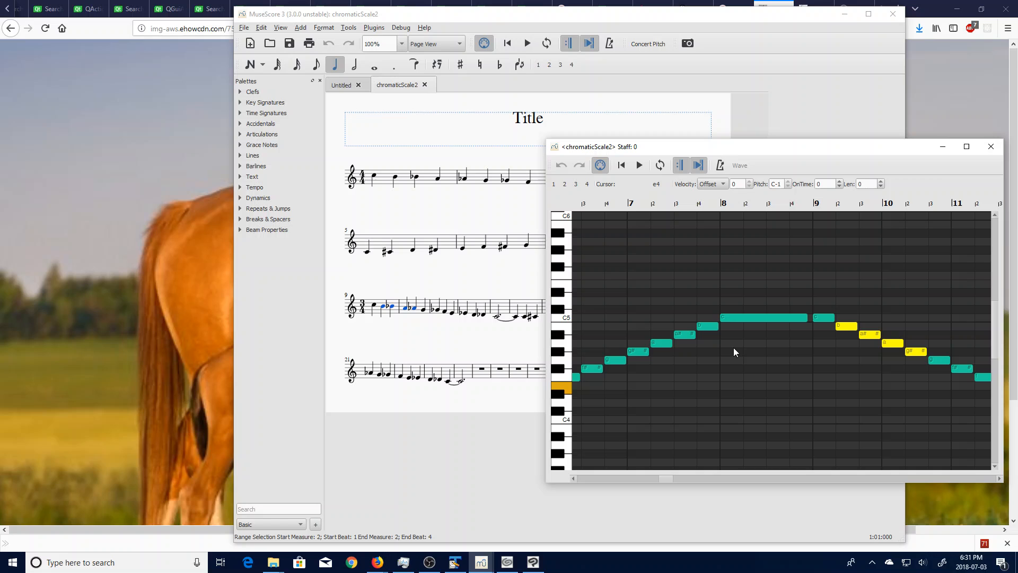
# Scroll the piano roll right to the descending run into the low C at measures 11–12
pyautogui.hscroll(3)
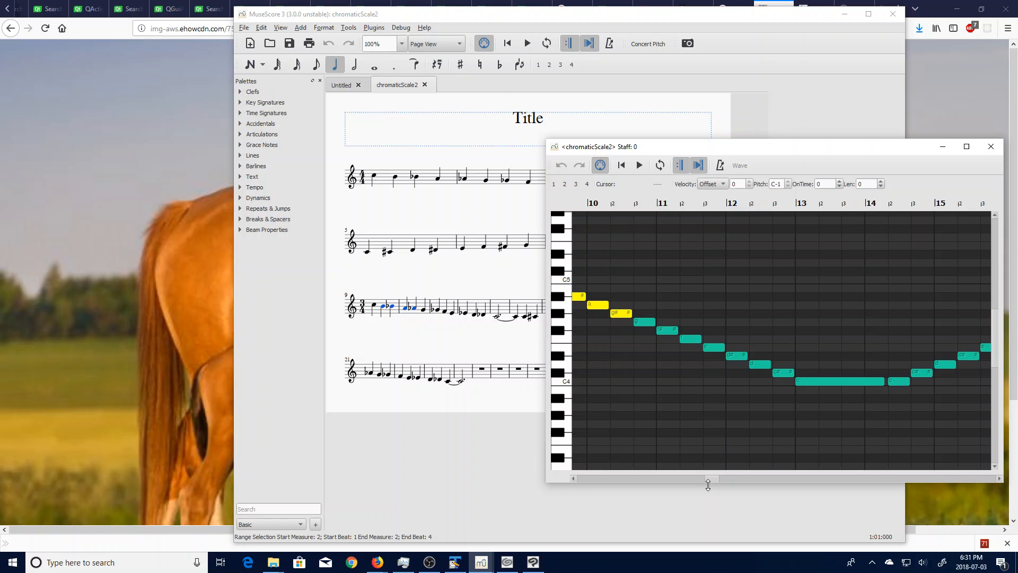
pyautogui.hscroll(3)
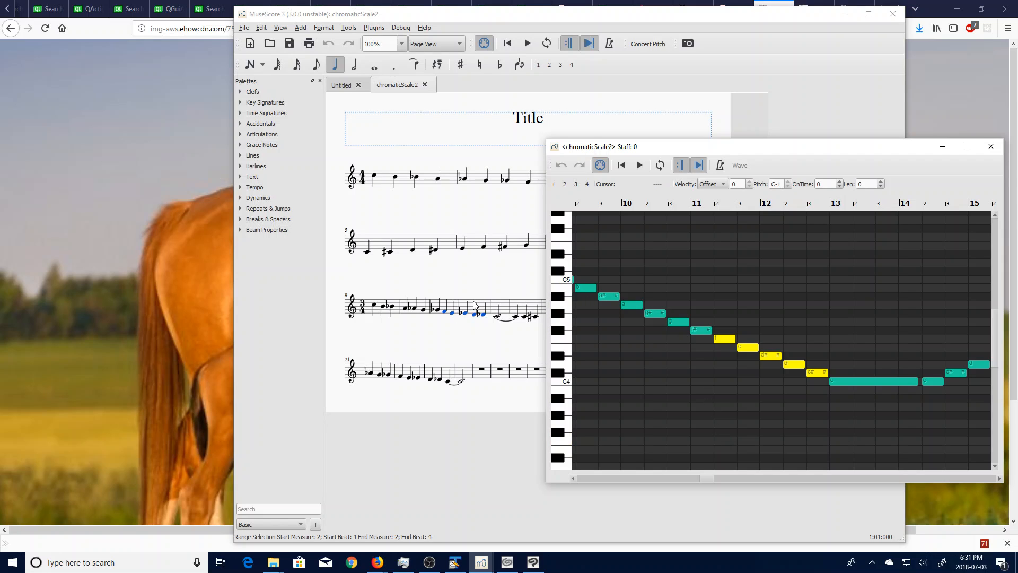
# Rectangle-select the note bars across measures 10–12, then deselect them all
pyautogui.click(591, 320)
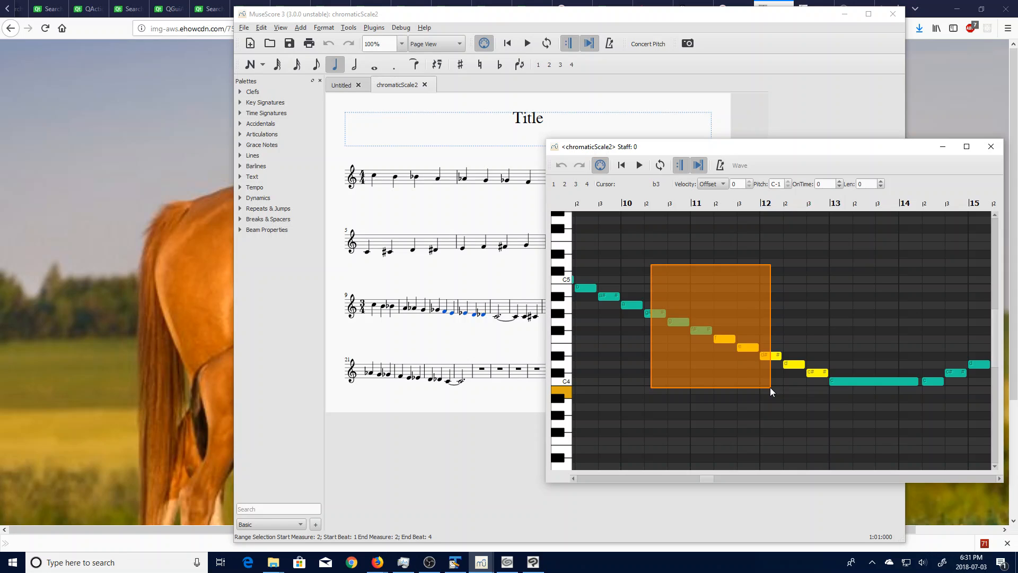
pyautogui.click(772, 391)
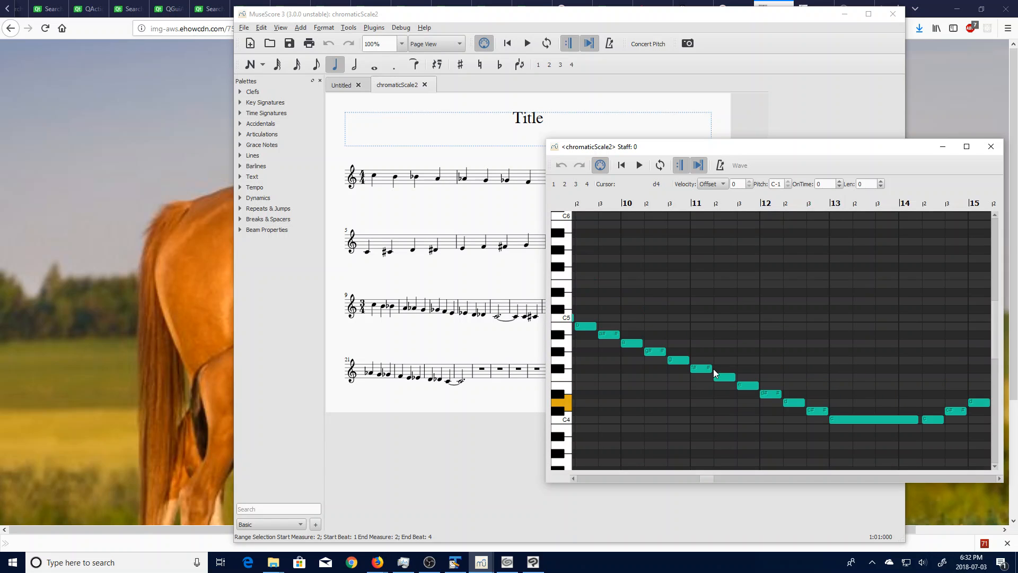
# Return the piano roll to earlier measures and select a run of notes there
pyautogui.hscroll(-3)
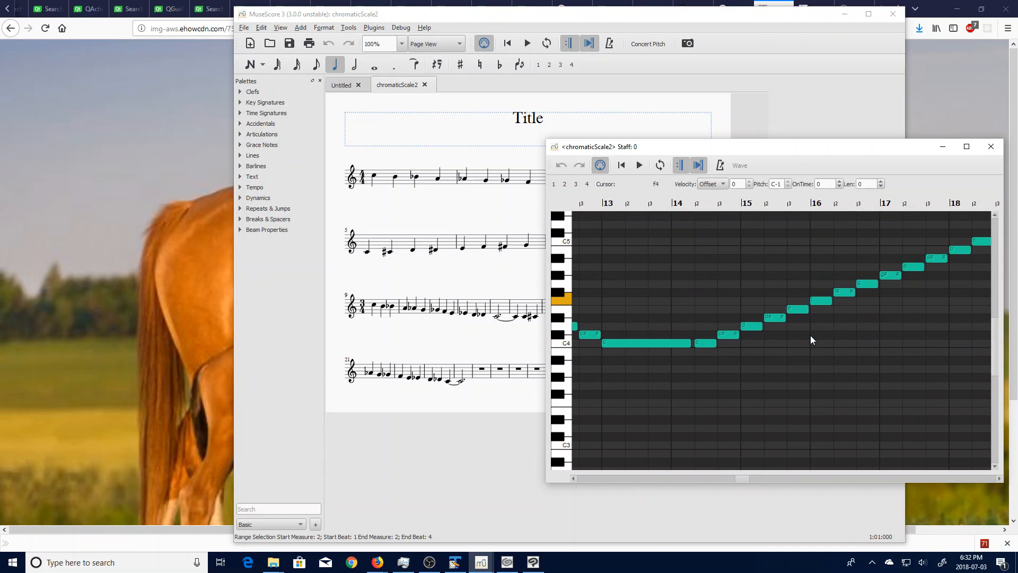
pyautogui.hscroll(-3)
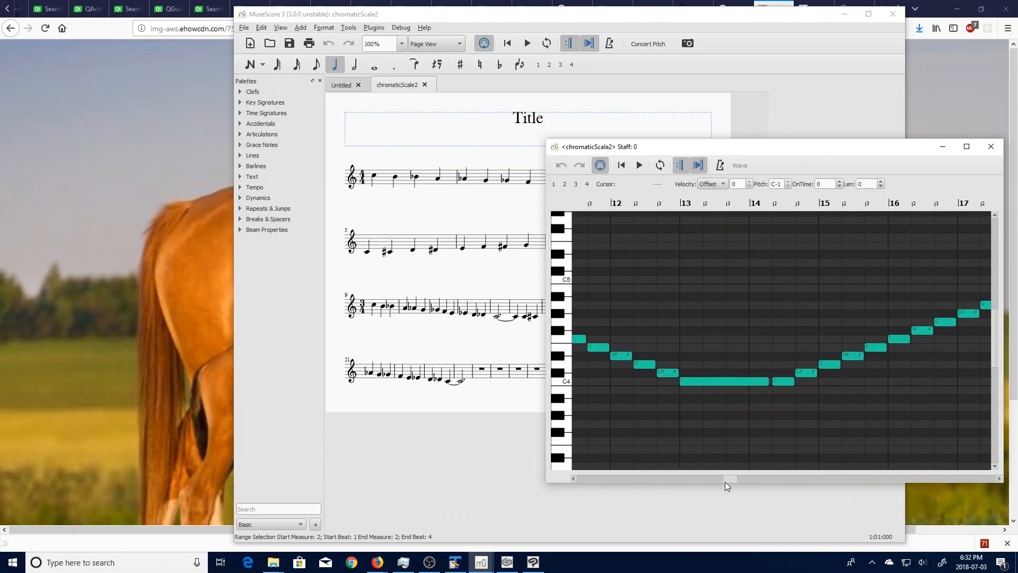
pyautogui.hscroll(-3)
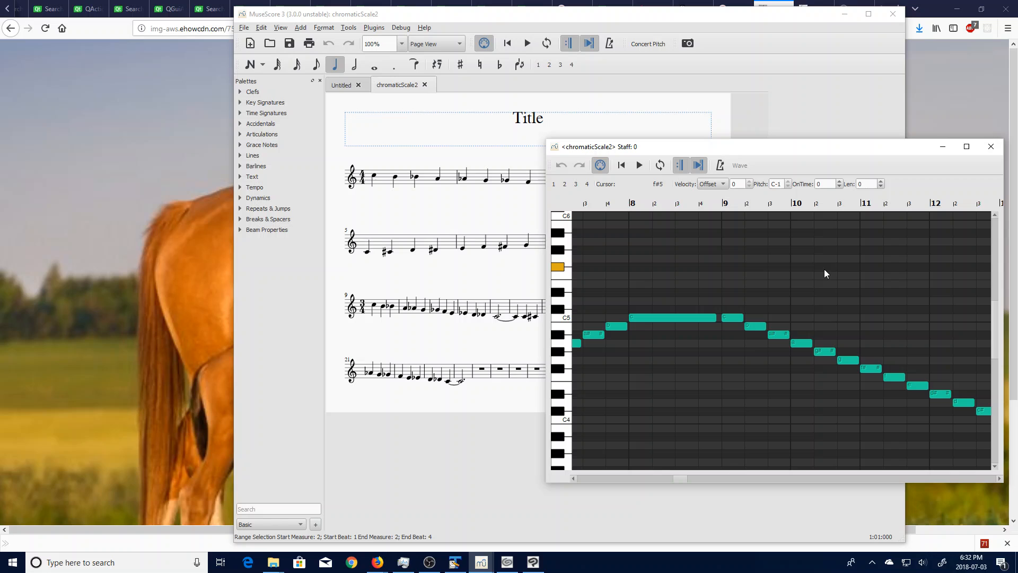
pyautogui.click(702, 318)
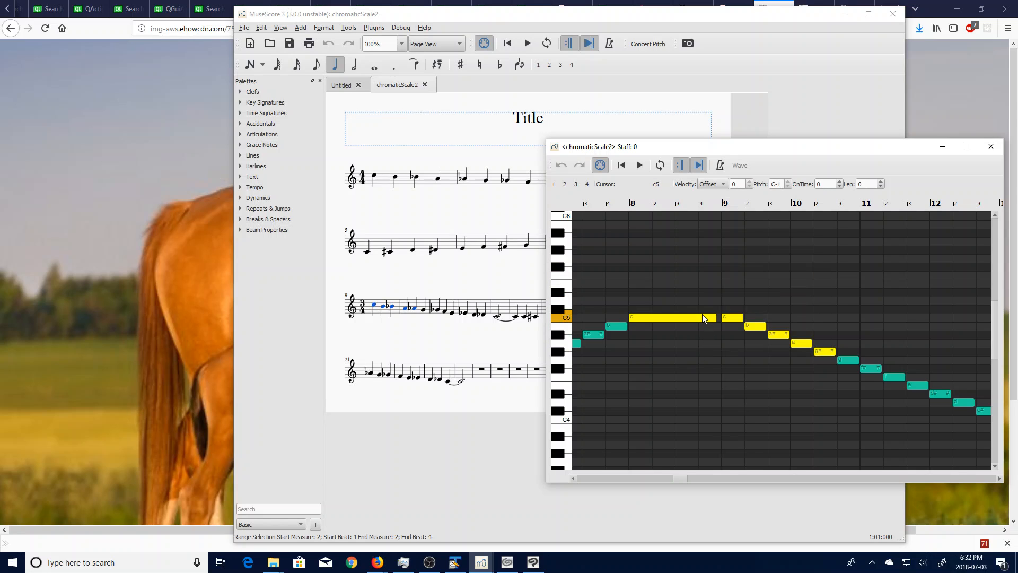
pyautogui.click(374, 64)
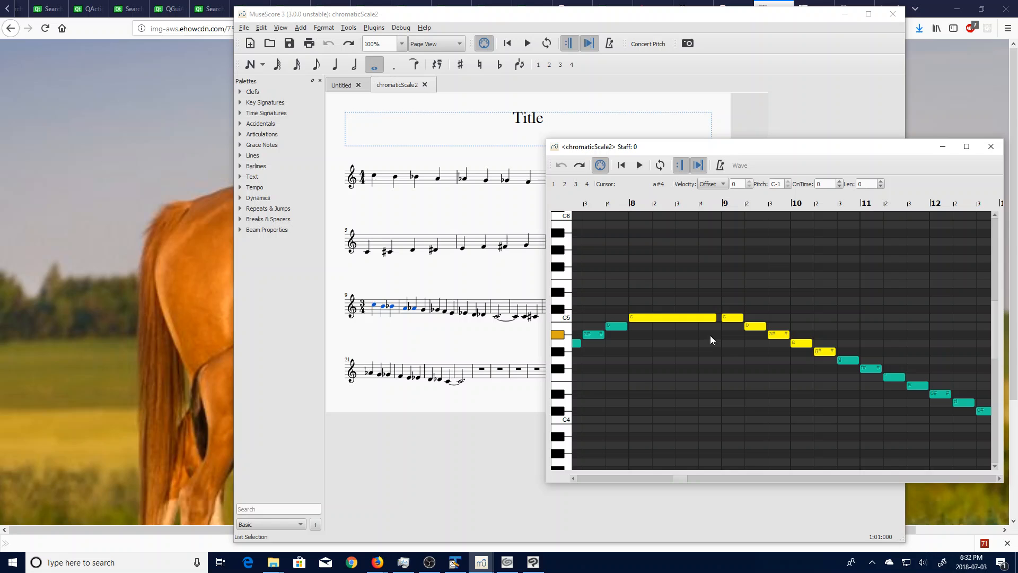
# Drag the beat-2 note of measure 11 down to D♭4, breaking the chromatic descent
pyautogui.hscroll(3)
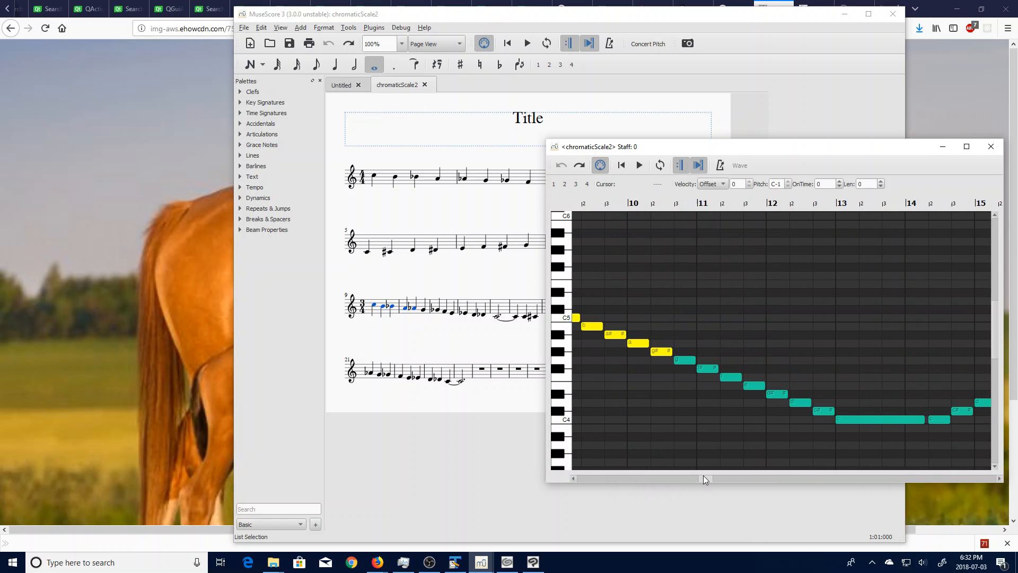
pyautogui.click(753, 385)
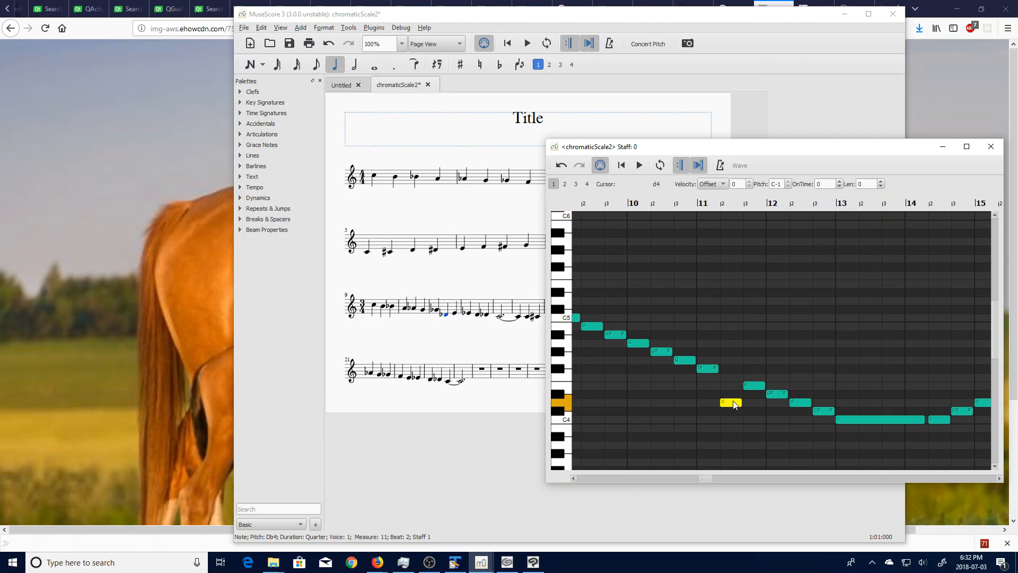
# Undo the edit so the measure 11 note is F4 again, then review measures 5–14
pyautogui.click(731, 379)
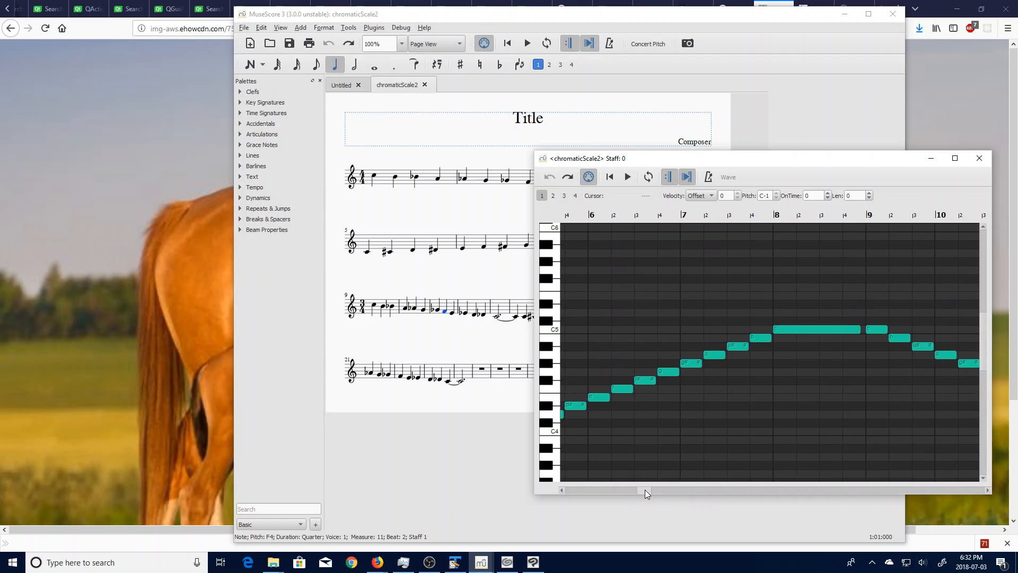
pyautogui.hscroll(3)
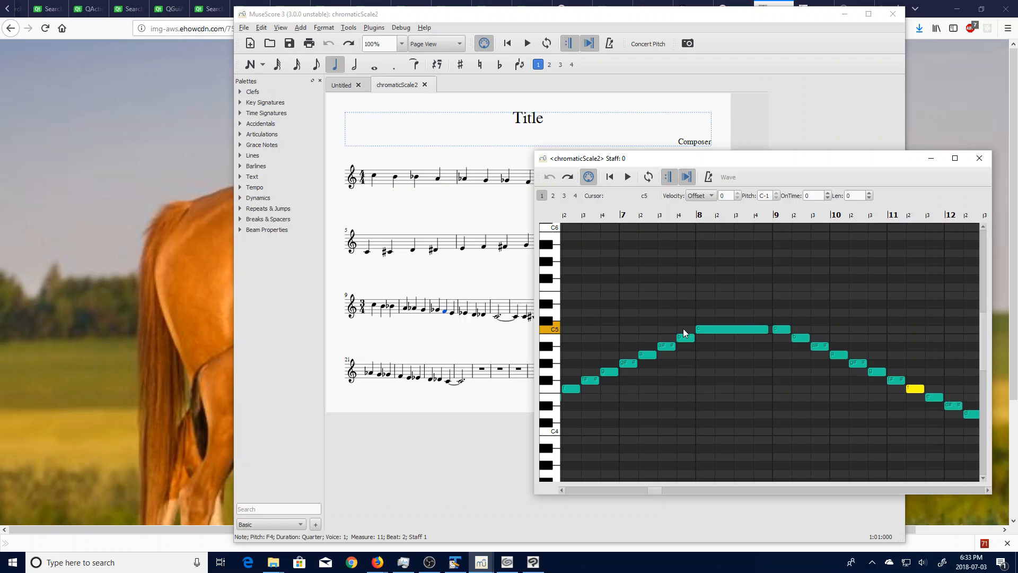
pyautogui.moveTo(814, 335)
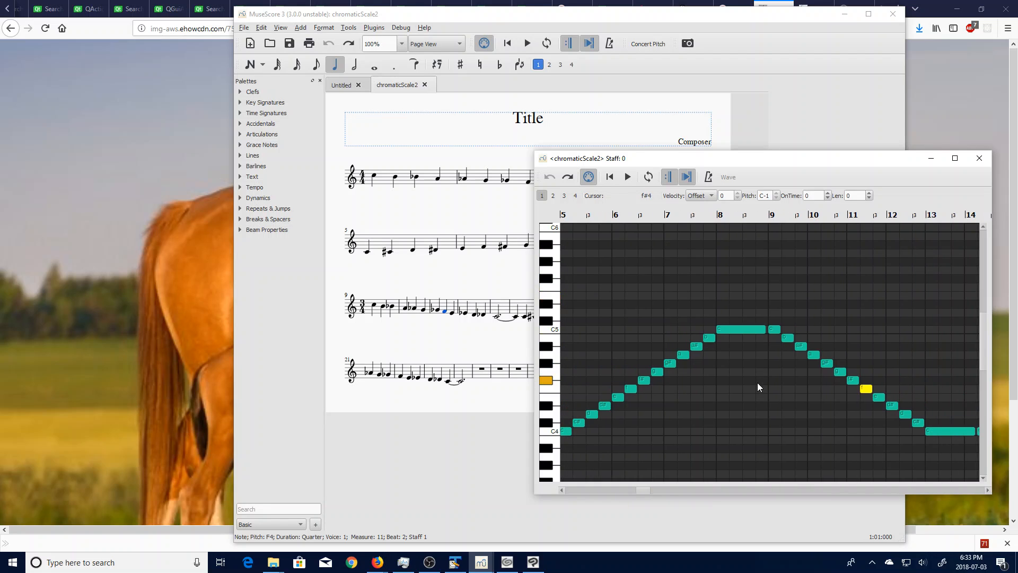
pyautogui.hscroll(-3)
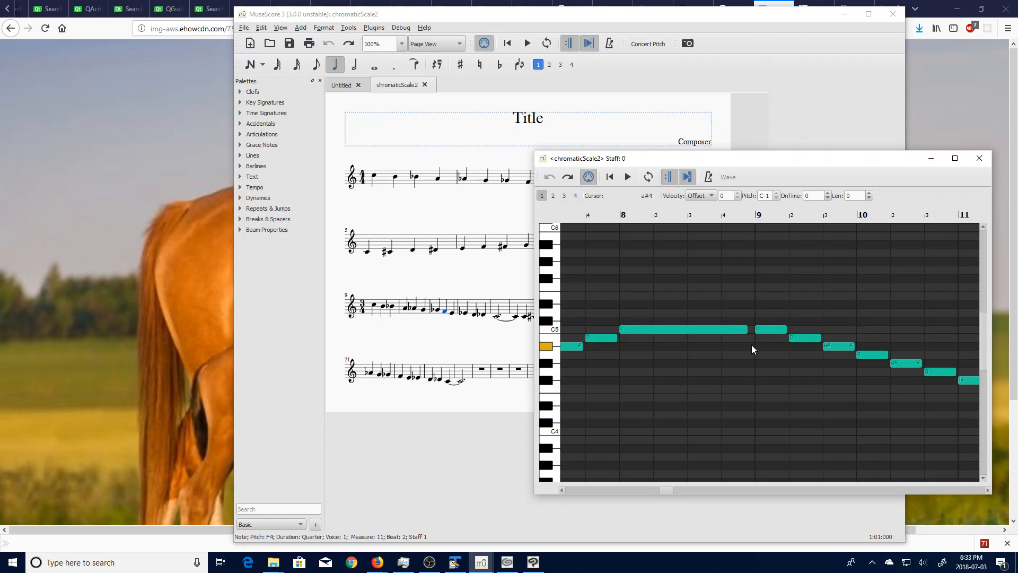
pyautogui.hscroll(3)
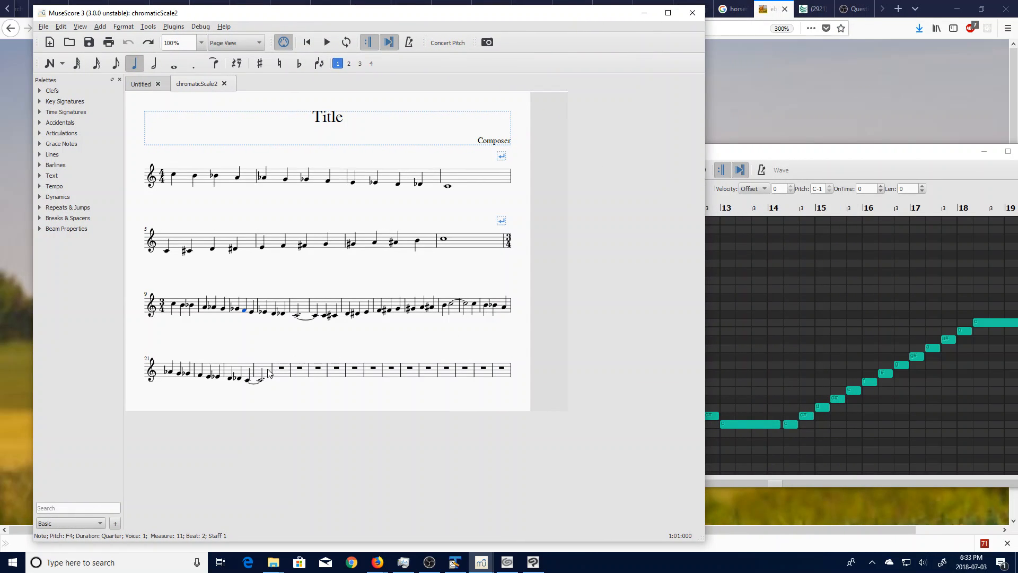
# Reopen the Piano Roll Editor from measure 24, then bring up measure 7's context menu
pyautogui.click(258, 369)
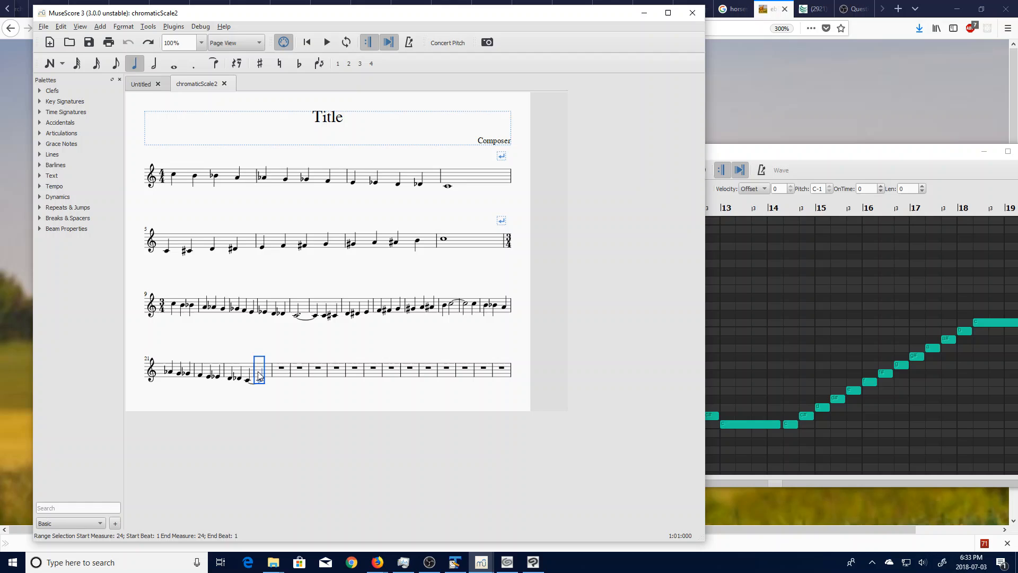
pyautogui.rightClick(259, 369)
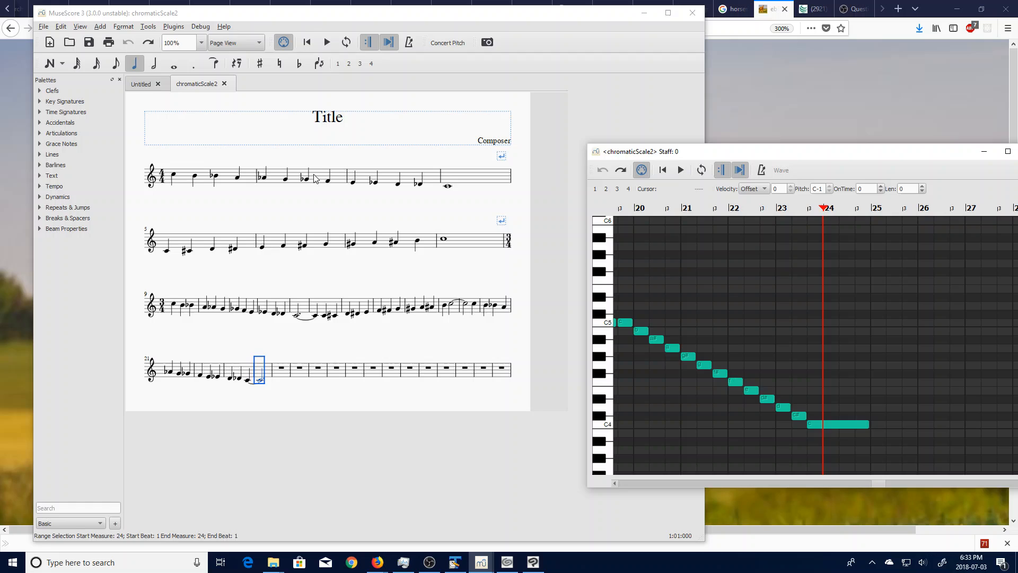
pyautogui.rightClick(282, 177)
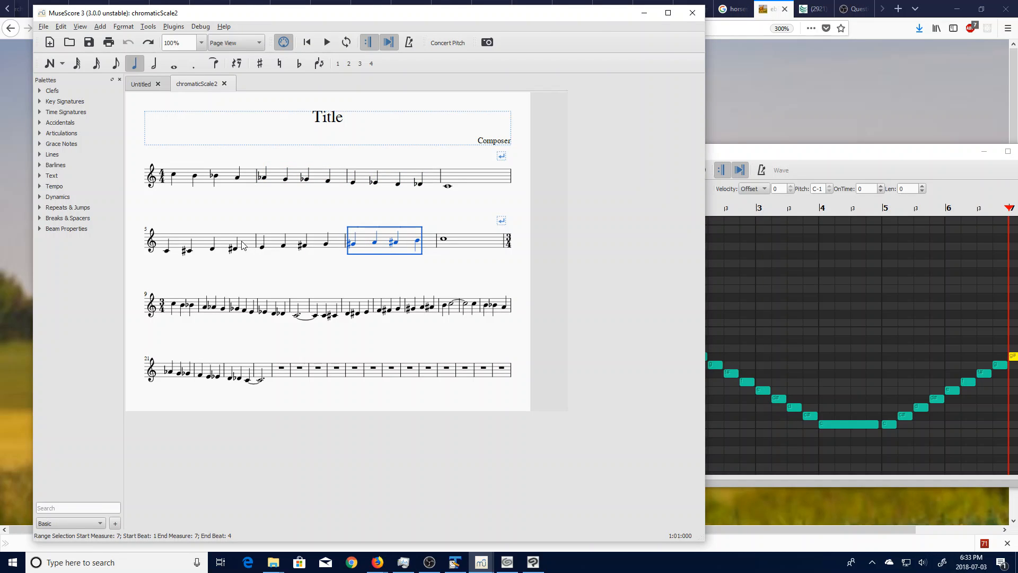
# Select measure 5 and scroll the piano roll to its four rising notes at the low turn
pyautogui.click(166, 245)
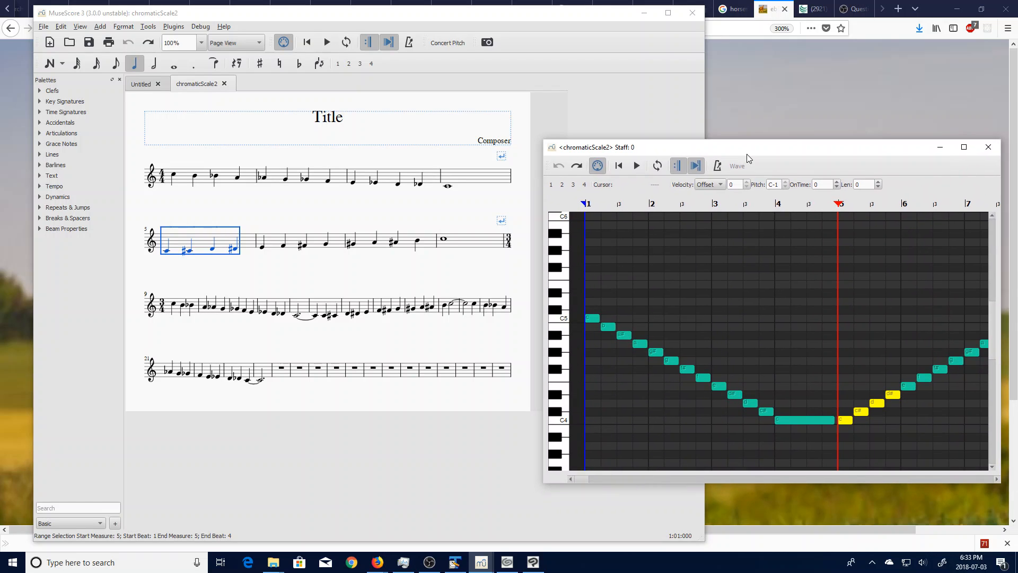
pyautogui.moveTo(586, 485)
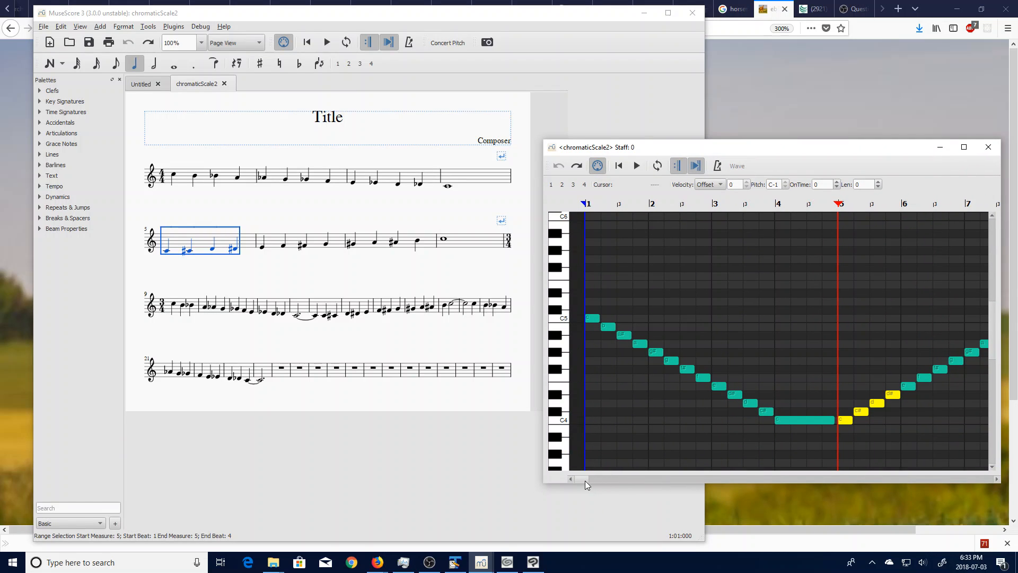
pyautogui.hscroll(3)
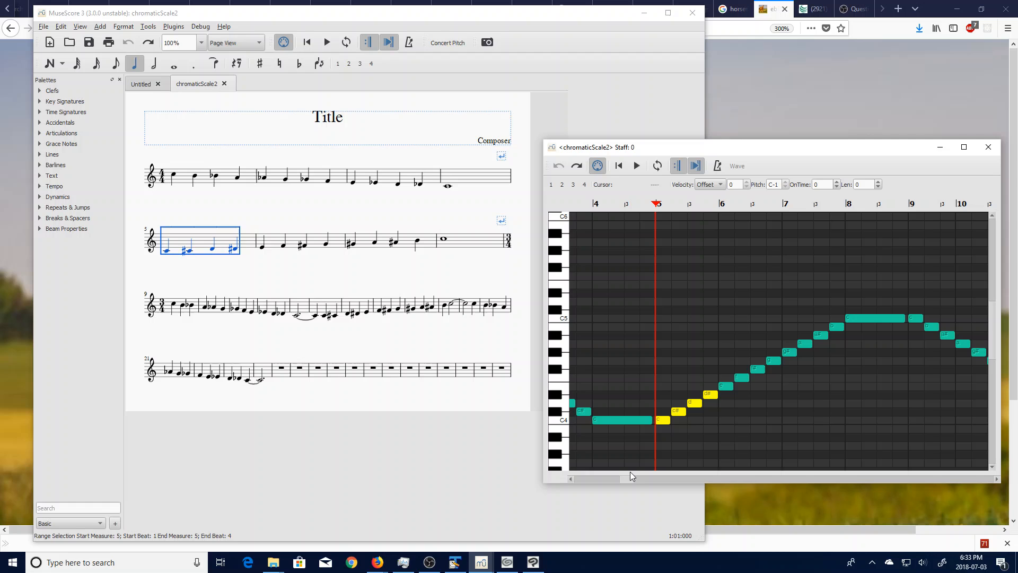
pyautogui.hscroll(3)
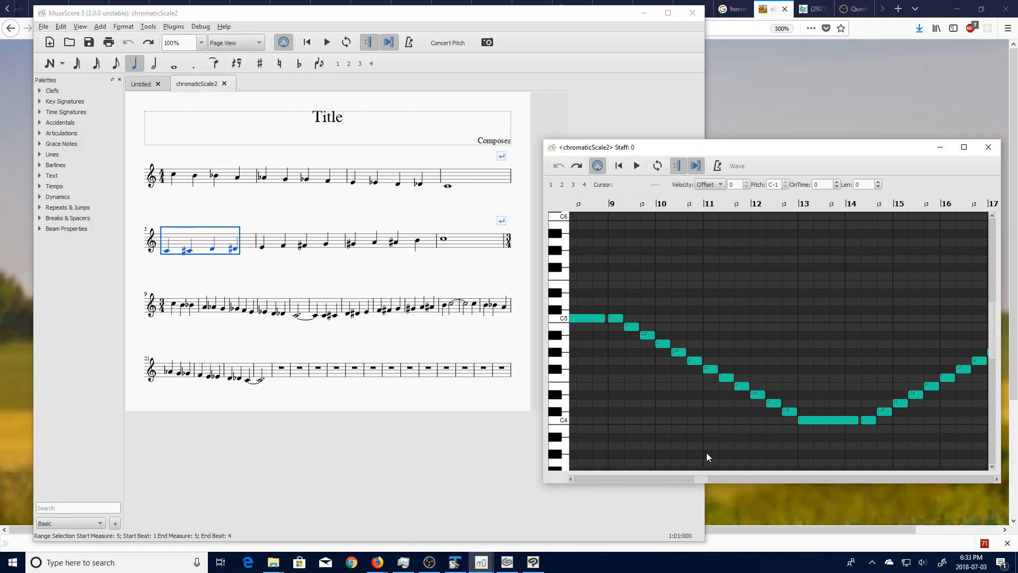
pyautogui.hscroll(3)
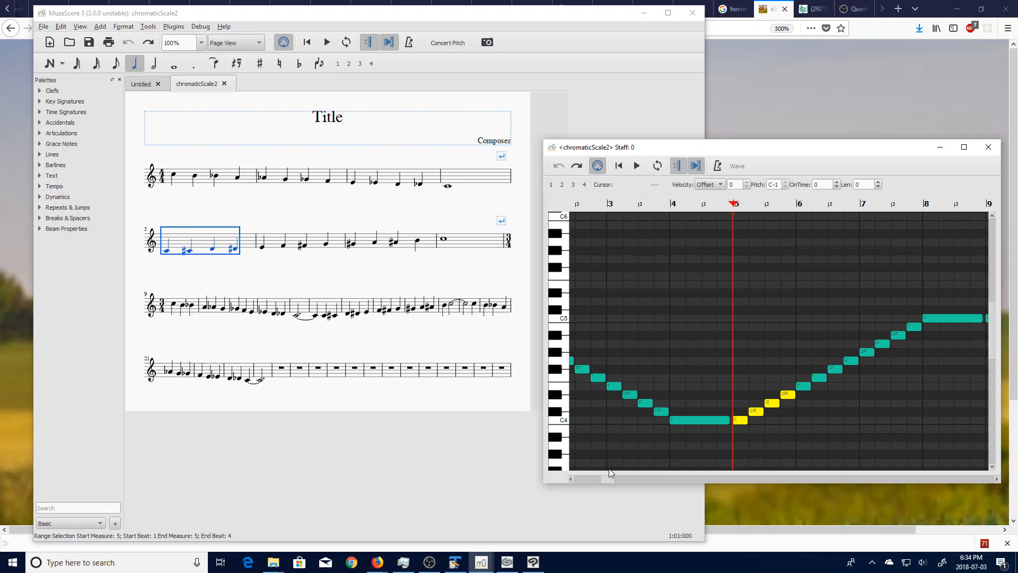
pyautogui.hscroll(3)
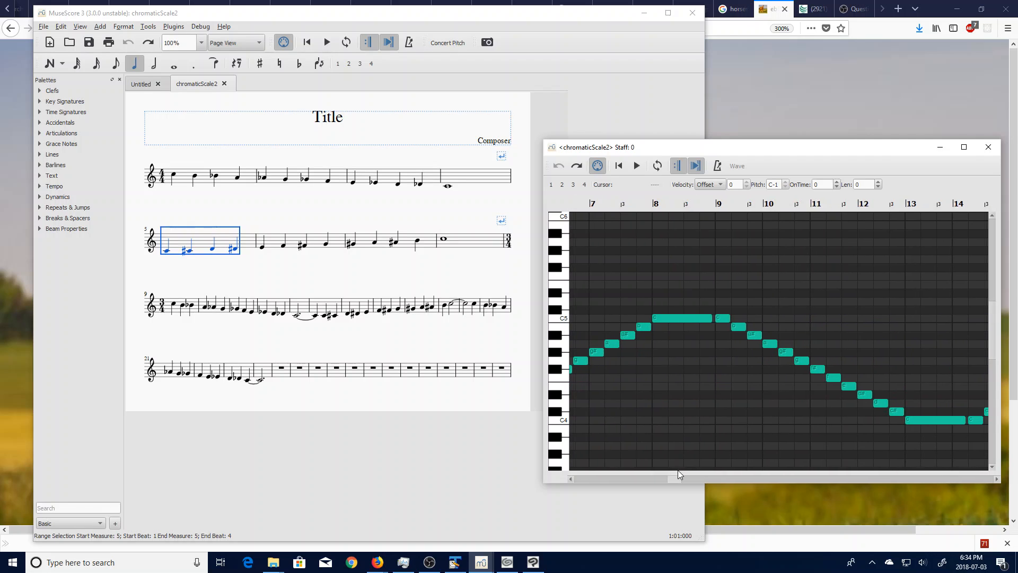